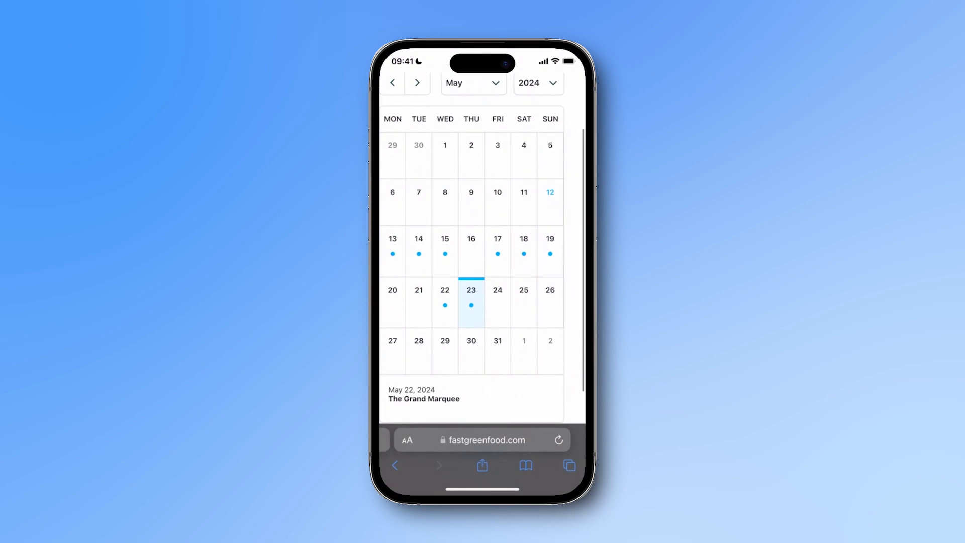
# - Relabel the End Date, Start Time, End Time and upload fields, then save as 'Events'
pyautogui.click(392, 239)
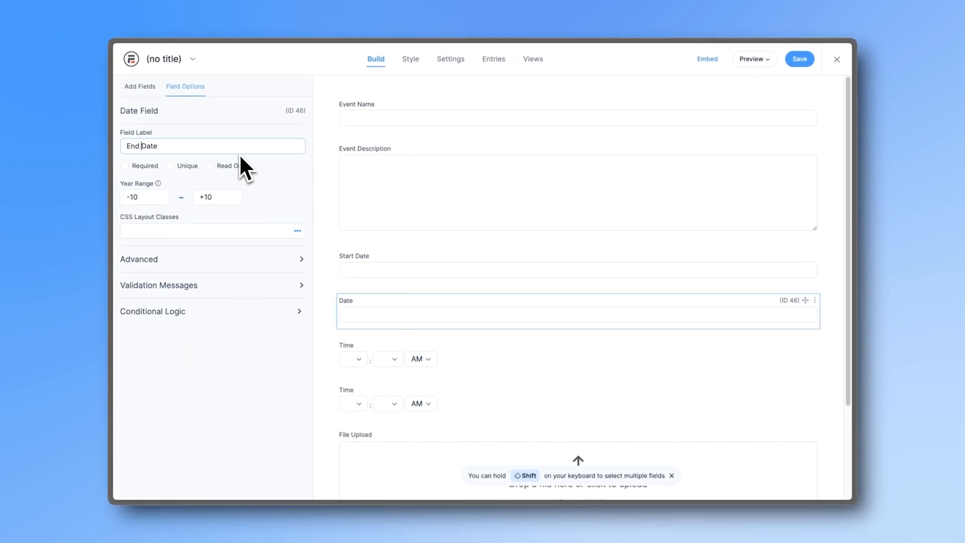
pyautogui.click(554, 359)
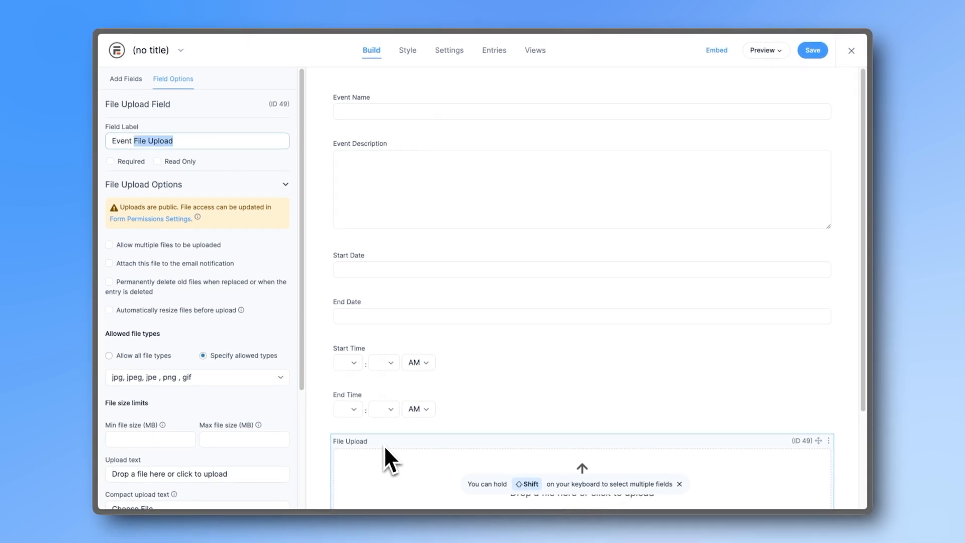
pyautogui.click(811, 49)
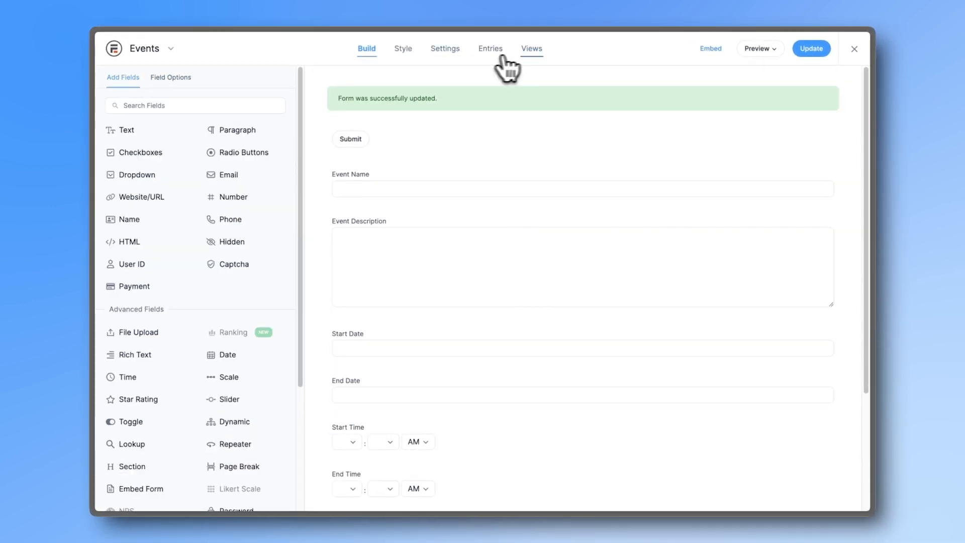
# - Create a calendar view with Event Description as description and Start Date as event date
pyautogui.click(531, 49)
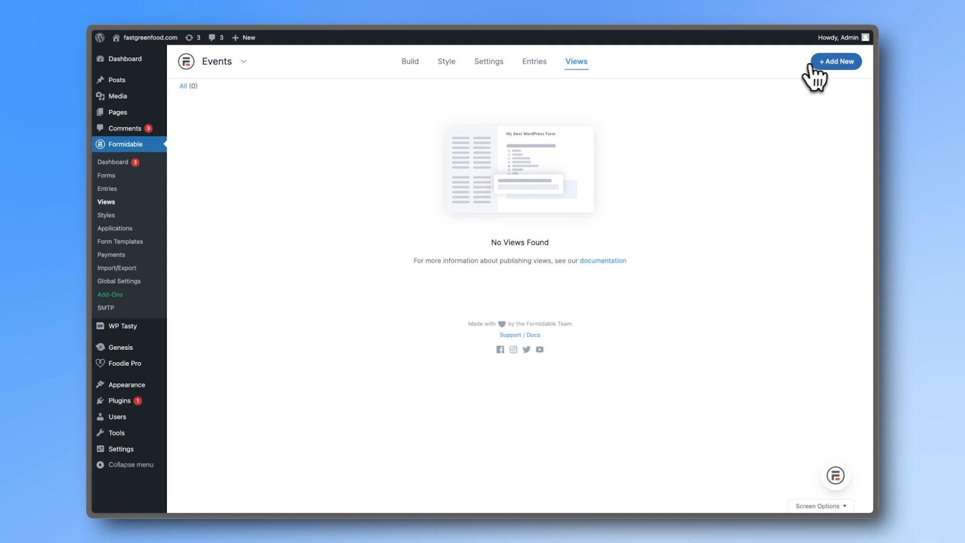
pyautogui.click(835, 61)
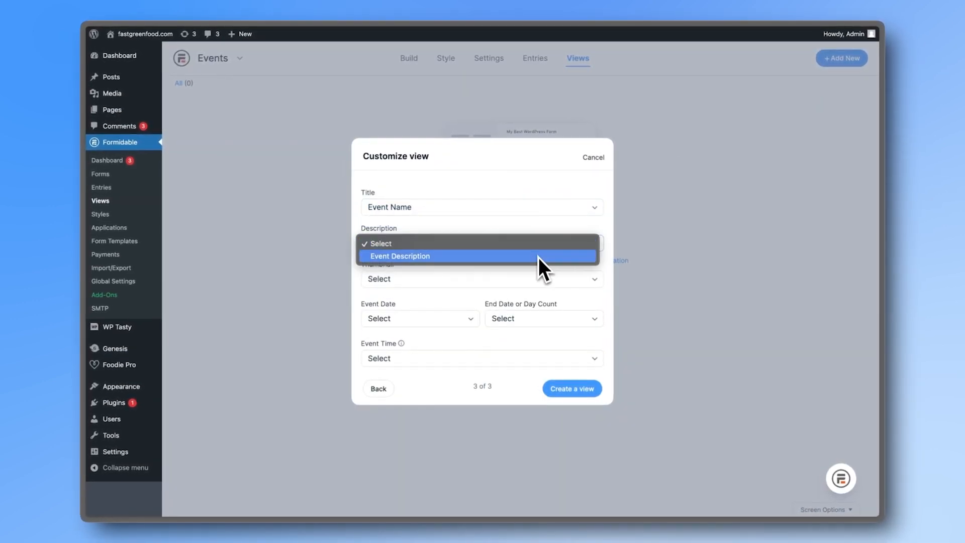
pyautogui.click(400, 256)
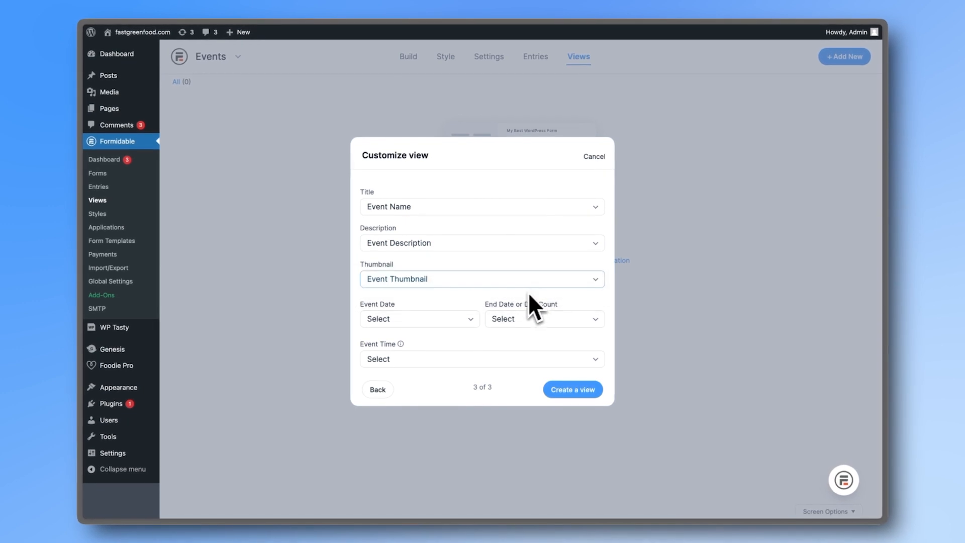
pyautogui.click(419, 318)
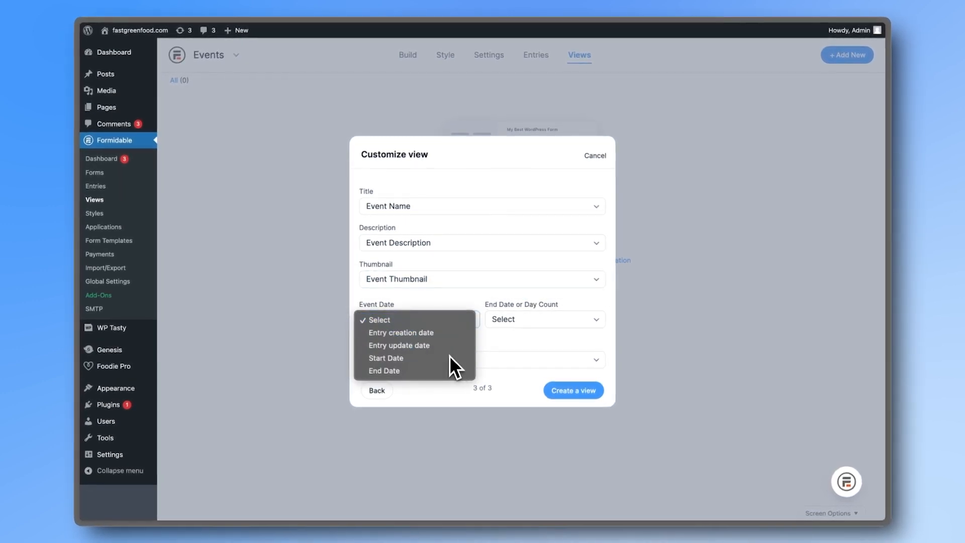
pyautogui.click(386, 357)
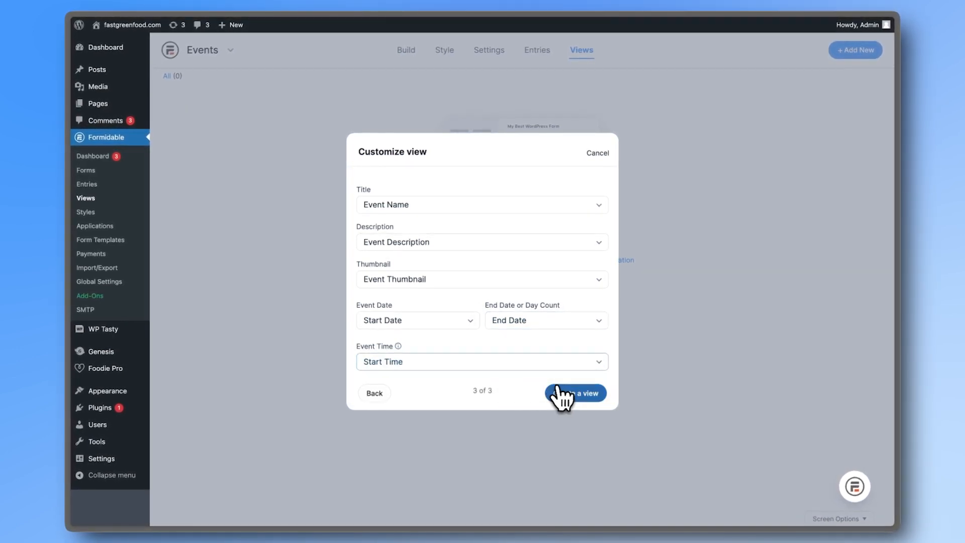
pyautogui.click(574, 392)
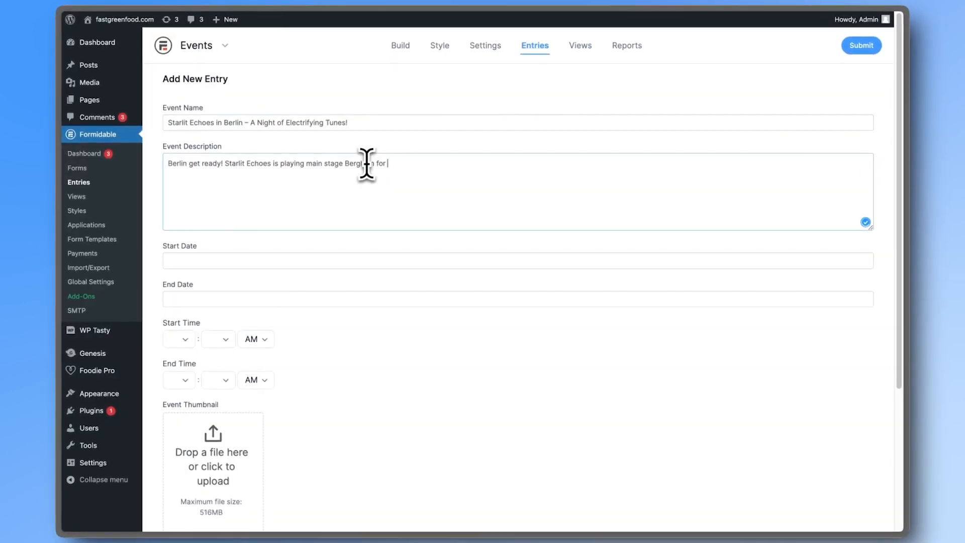
# - Pick the Starlit Echoes in Berlin entry's start date and start hour
pyautogui.click(177, 339)
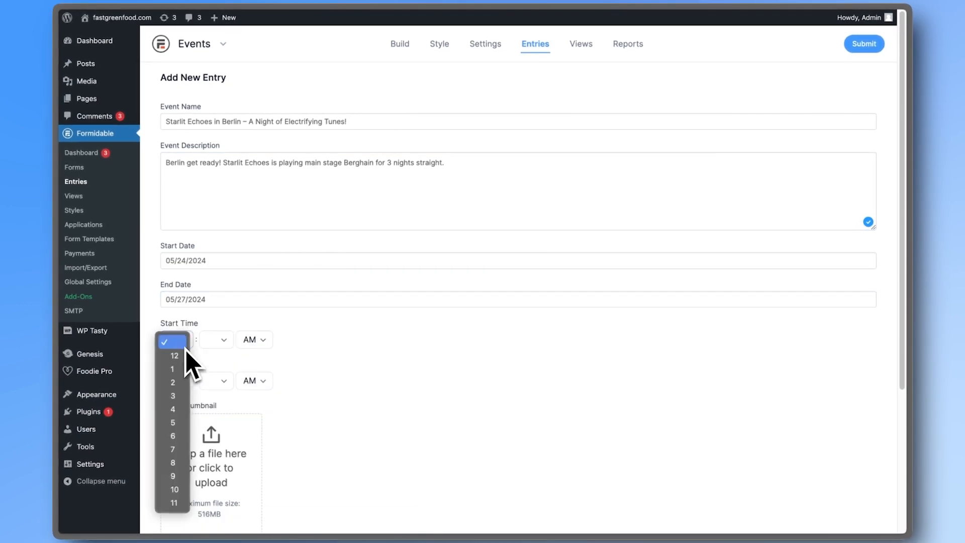
pyautogui.click(210, 458)
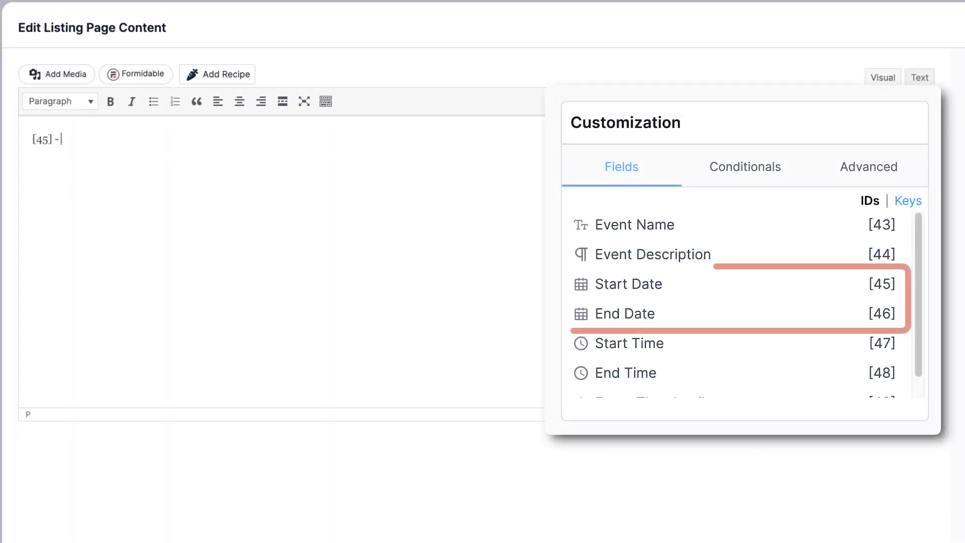
# - Fill listing content with [45] - [46], 'Entry starts 15min before.' and bold [43], then update
pyautogui.click(625, 313)
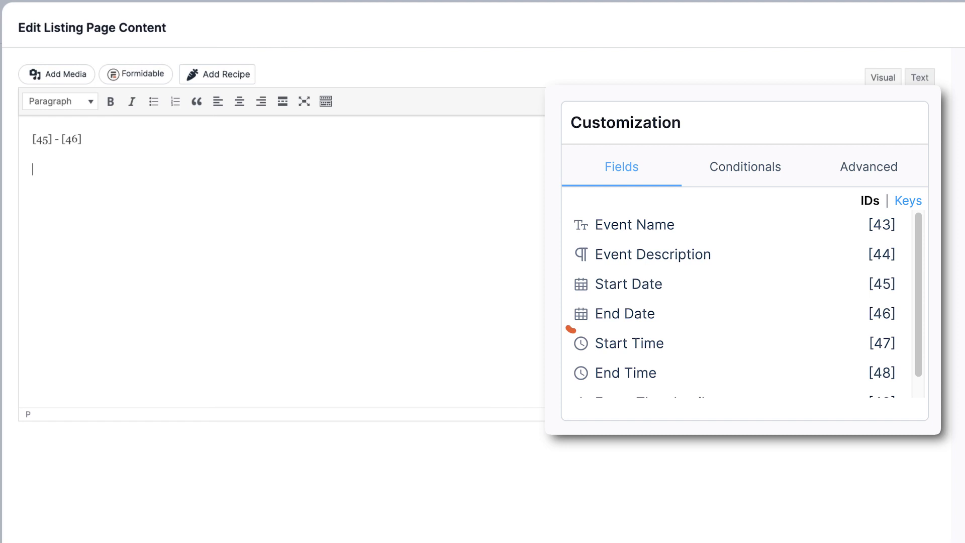
pyautogui.click(630, 224)
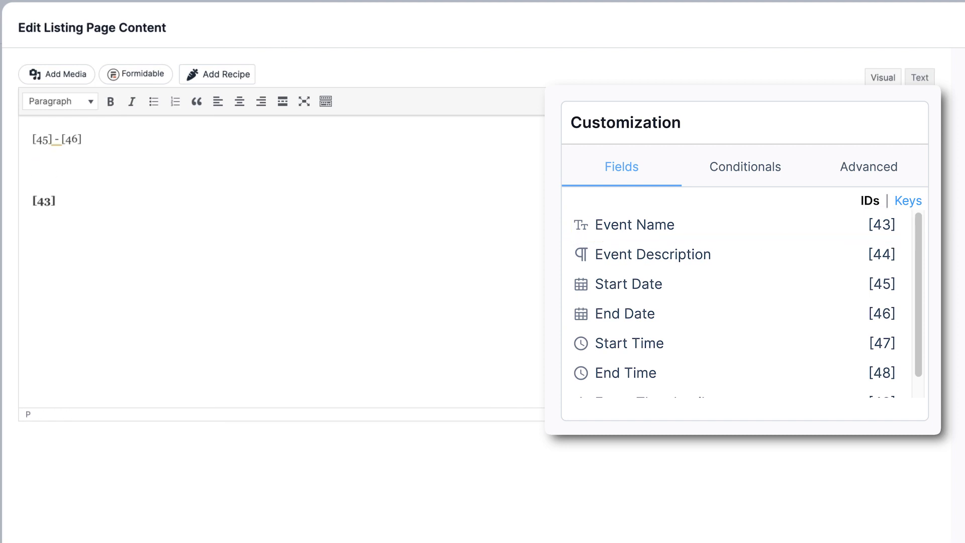
pyautogui.write('Entry starts 15min before.')
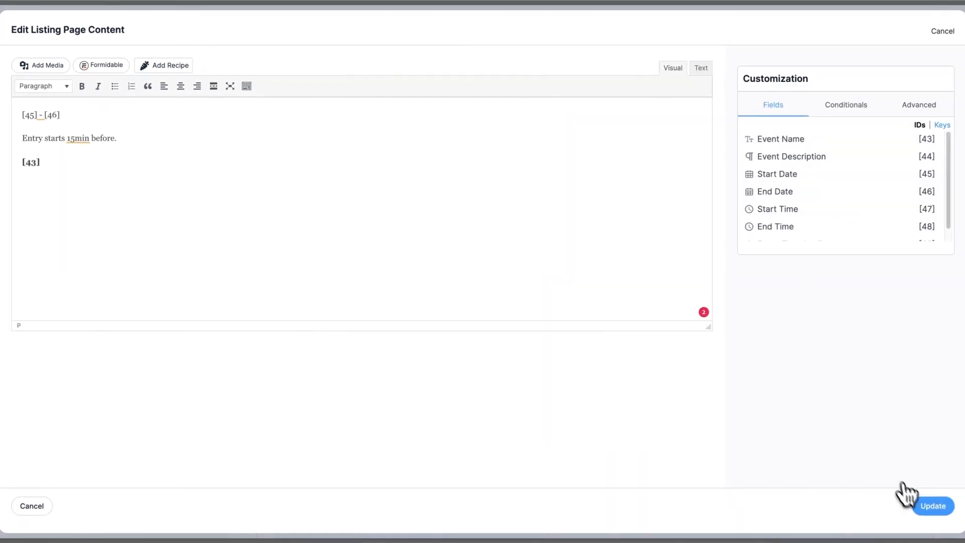
pyautogui.click(931, 505)
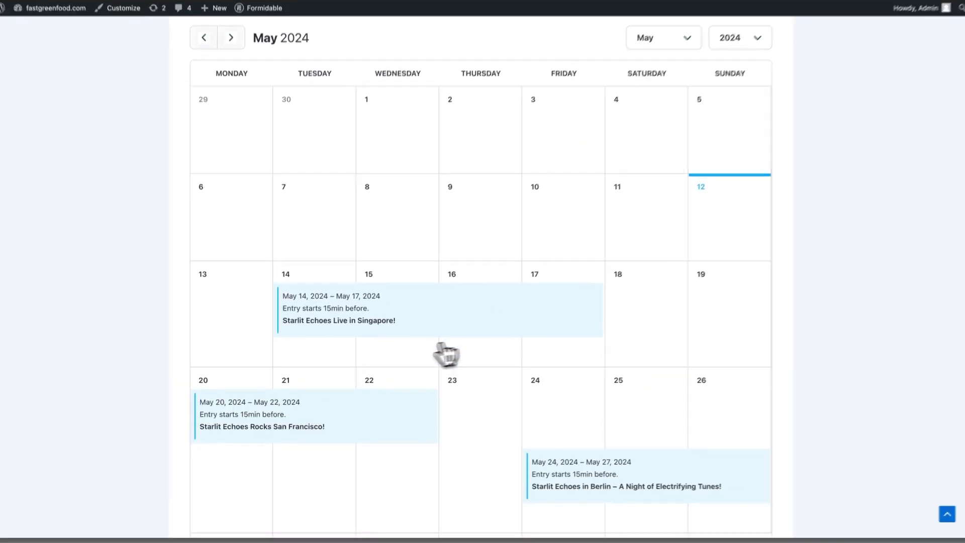
pyautogui.scroll(-3)
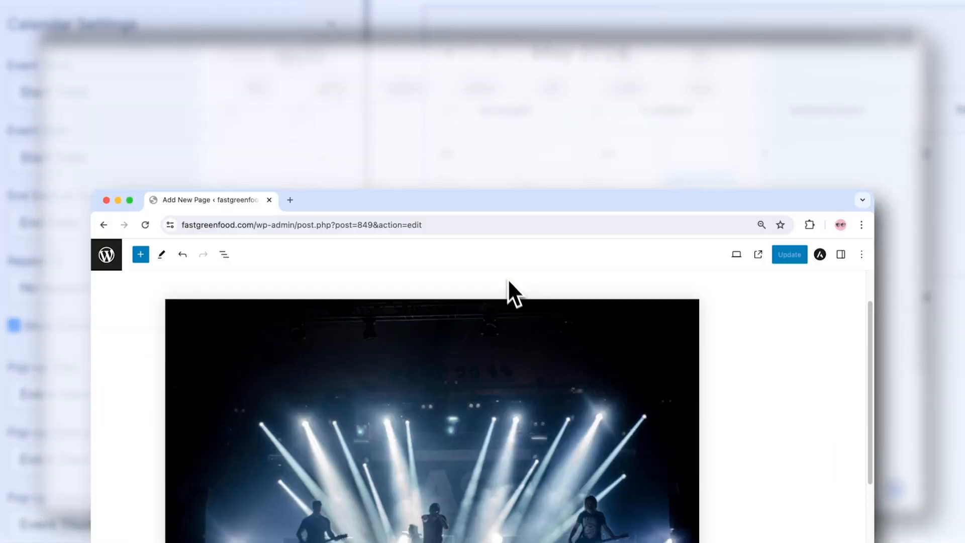
# - Add a Formidable Views block showing Events Calendar below the concert image
pyautogui.click(785, 200)
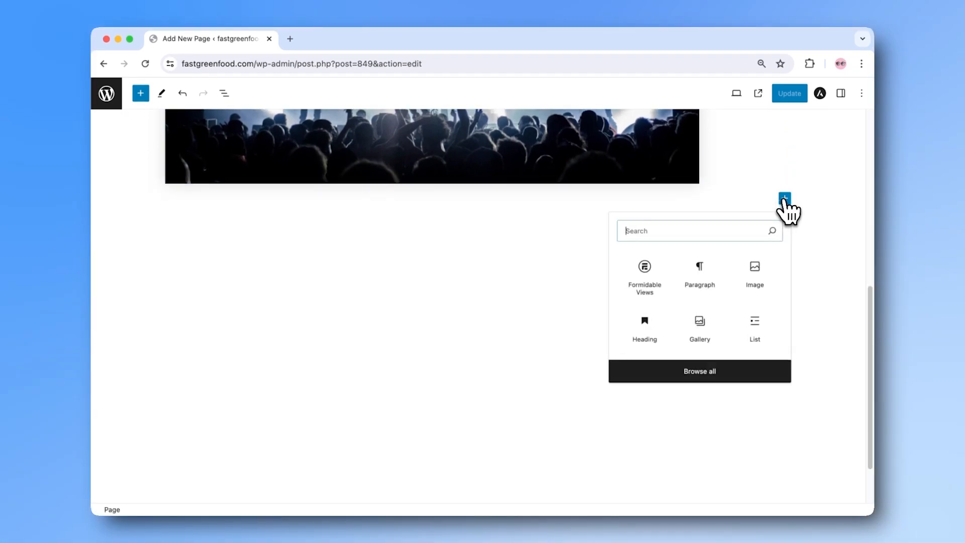
pyautogui.click(644, 271)
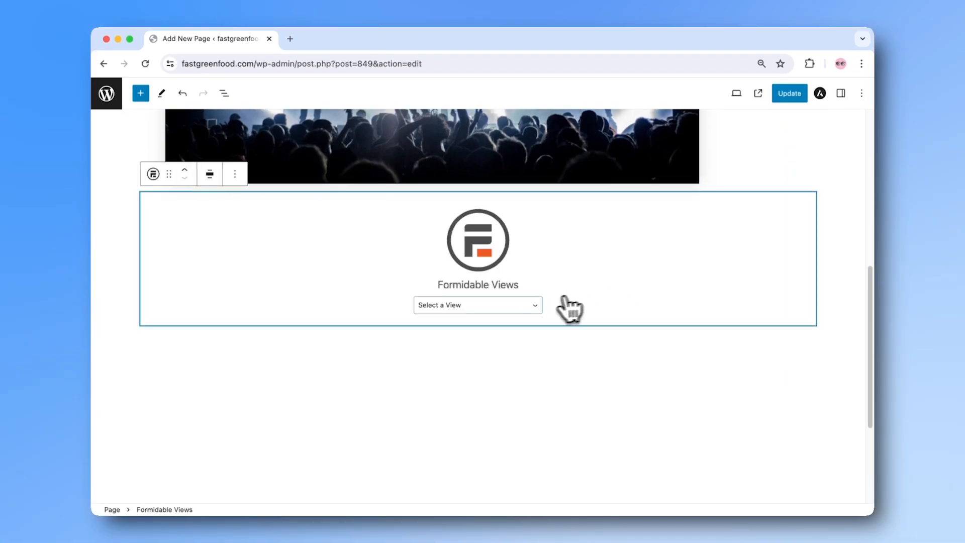
pyautogui.click(477, 304)
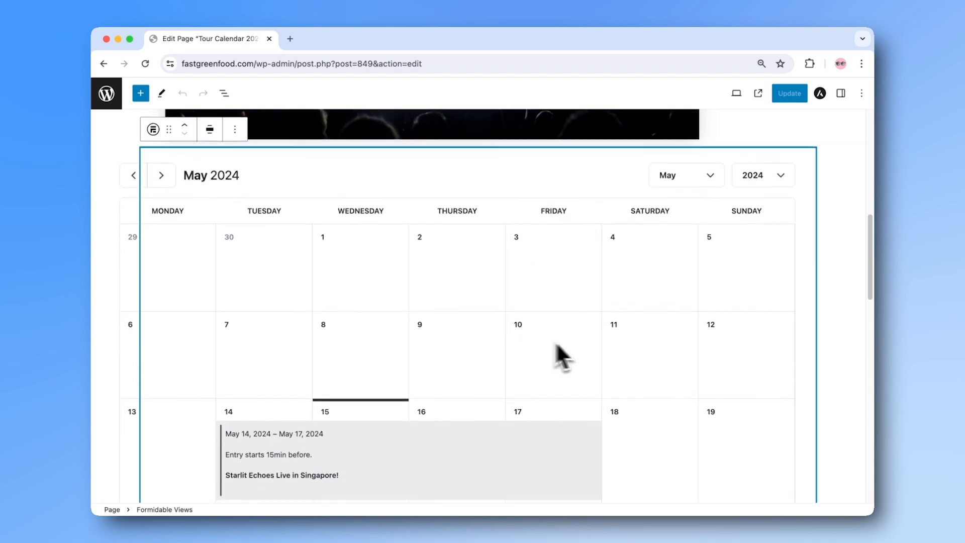
# - Set the calendar block's text colour to dark #111142 in its Color settings
pyautogui.click(841, 93)
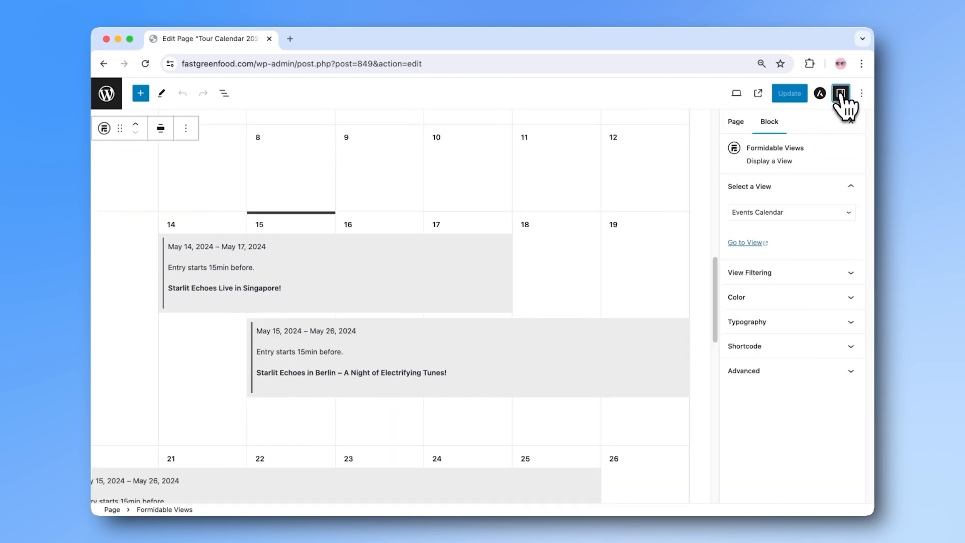
pyautogui.click(735, 297)
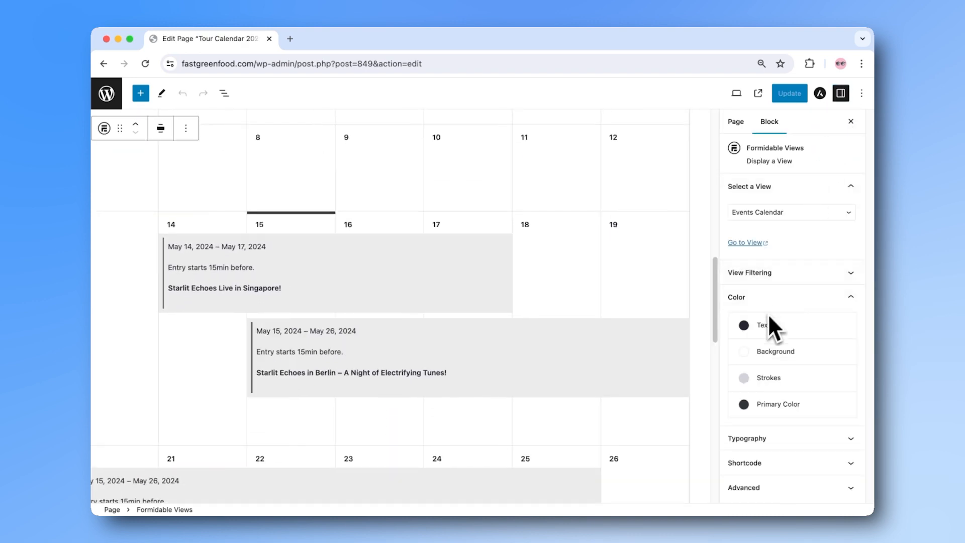
pyautogui.click(743, 325)
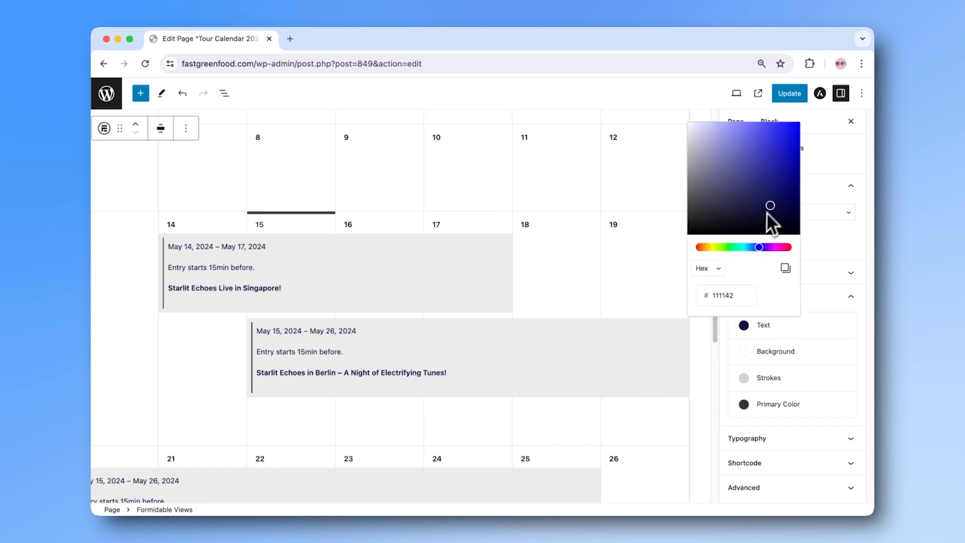